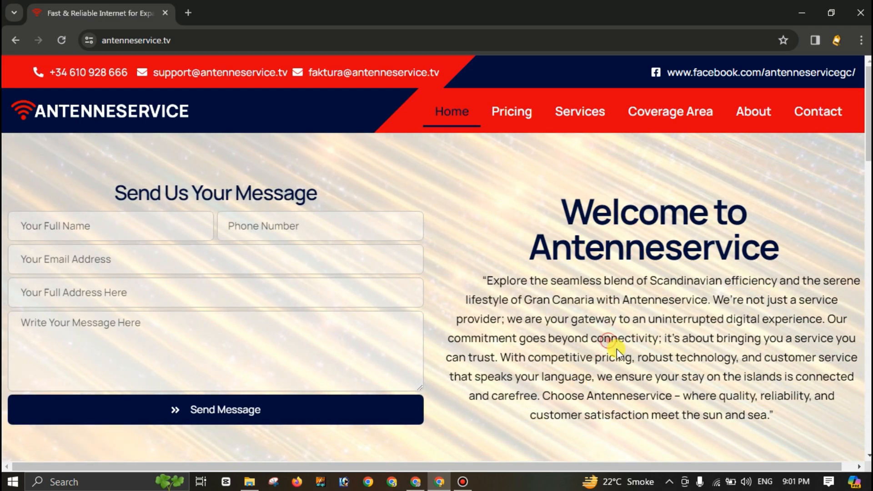
{"action": "mouse_move", "coordinate": [515, 200]}
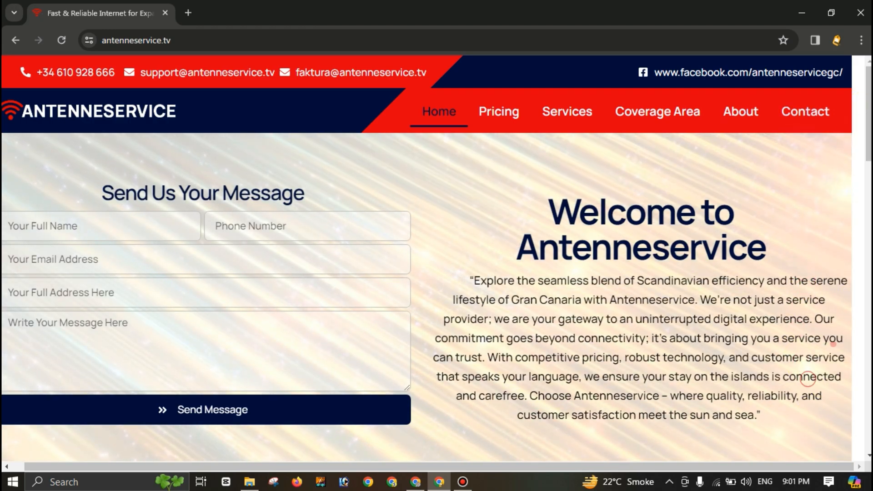
Step: Scroll through the live home page and bring up Chrome DevTools with the device toolbar
{"action": "scroll", "scroll_direction": "down", "scroll_amount": 3}
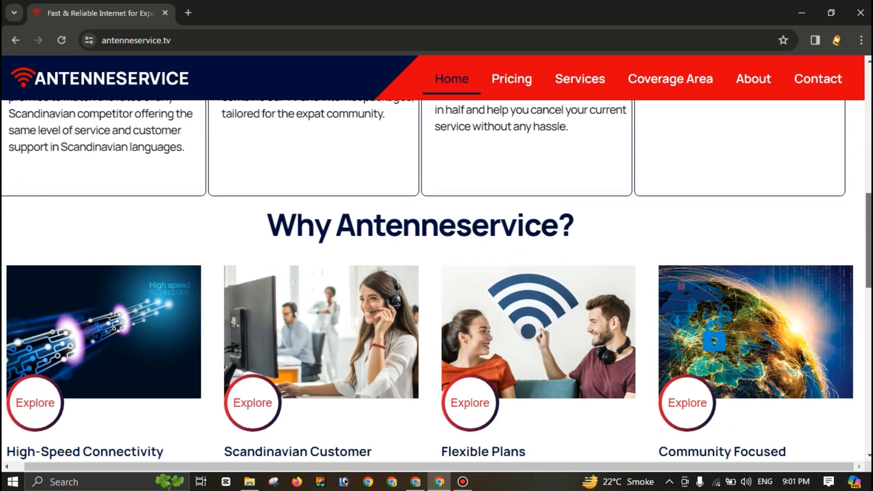
{"action": "scroll", "scroll_direction": "down", "scroll_amount": 3}
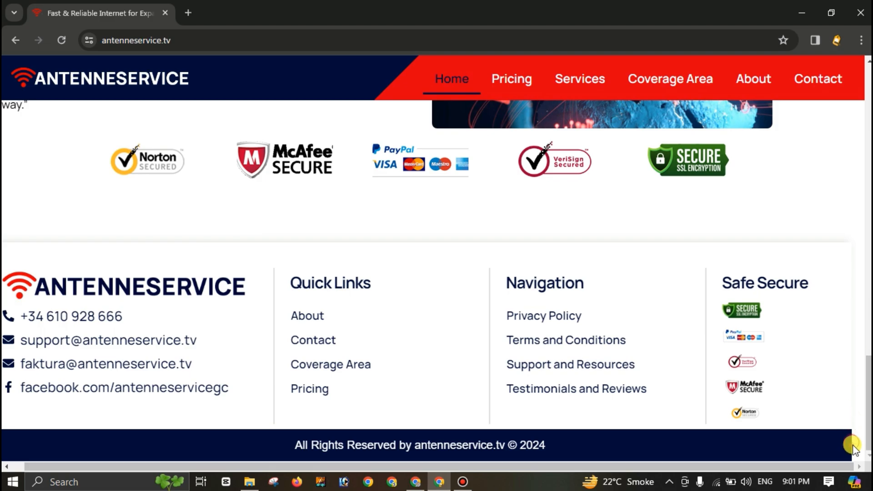
{"action": "scroll", "scroll_direction": "up", "scroll_amount": 3}
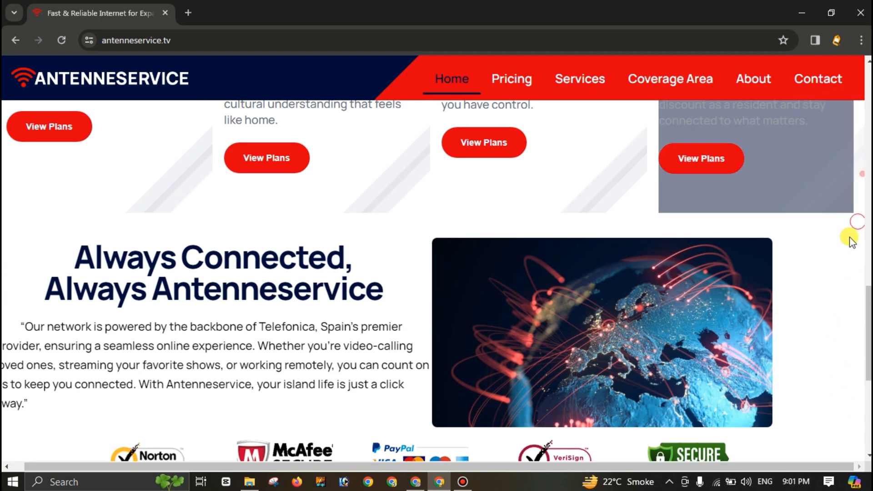
{"action": "right_click", "coordinate": [391, 139]}
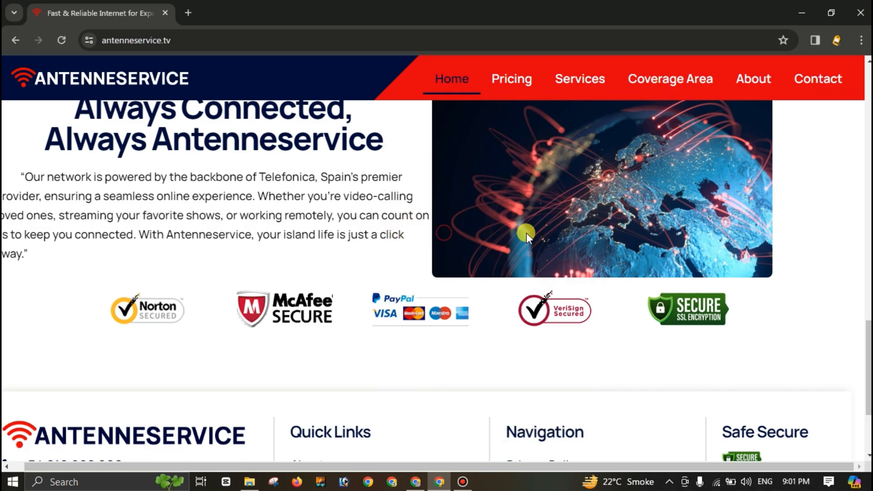
{"action": "key", "text": "F12"}
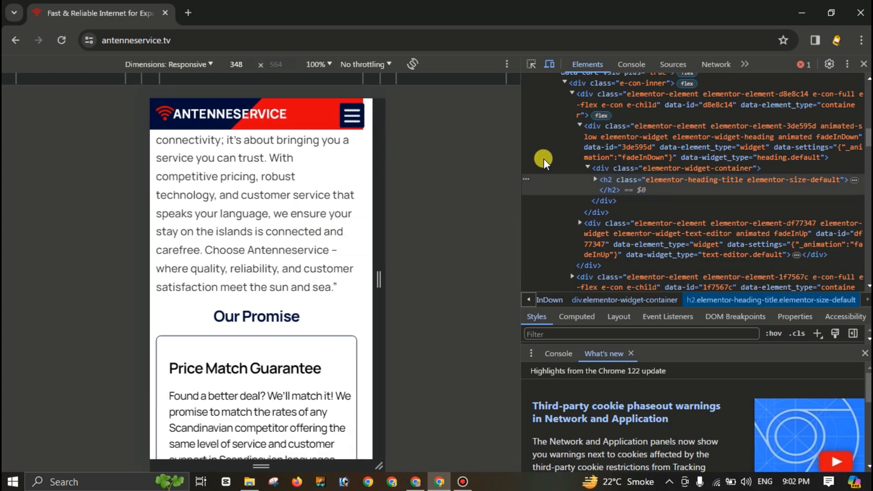
Step: Scroll the mobile preview down to the footer, then close DevTools
{"action": "scroll", "scroll_direction": "down", "scroll_amount": 3}
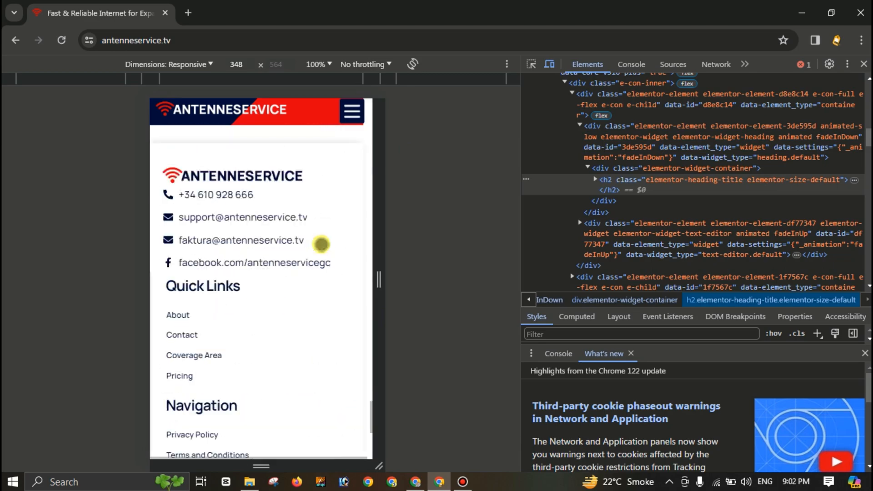
{"action": "scroll", "scroll_direction": "down", "scroll_amount": 3}
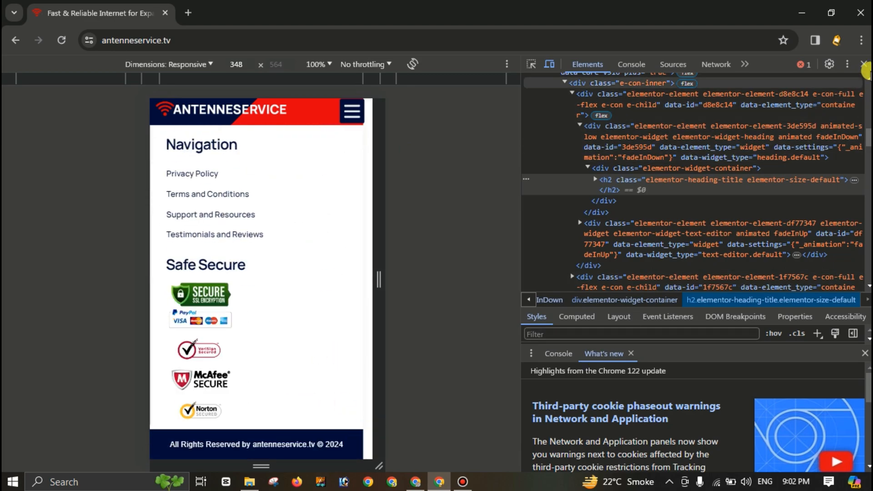
{"action": "left_click", "coordinate": [865, 64]}
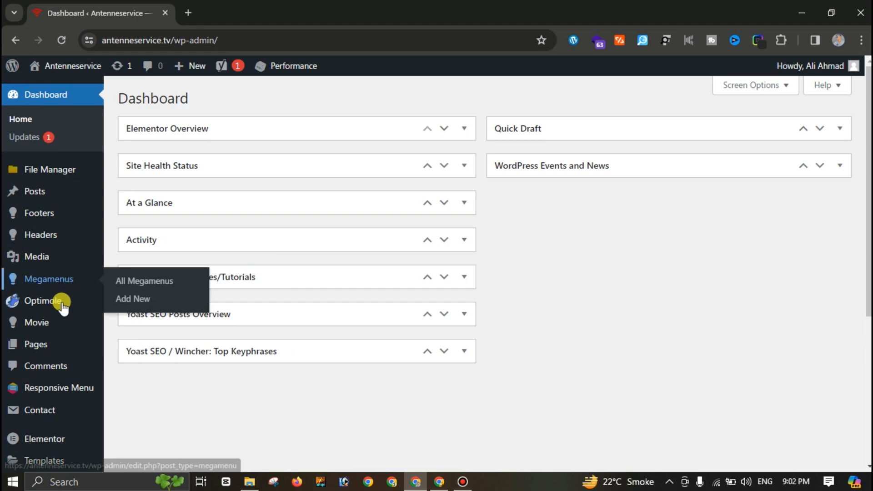
Step: Go to Pages in the WordPress admin sidebar to list the site's 13 pages
{"action": "left_click", "coordinate": [144, 281]}
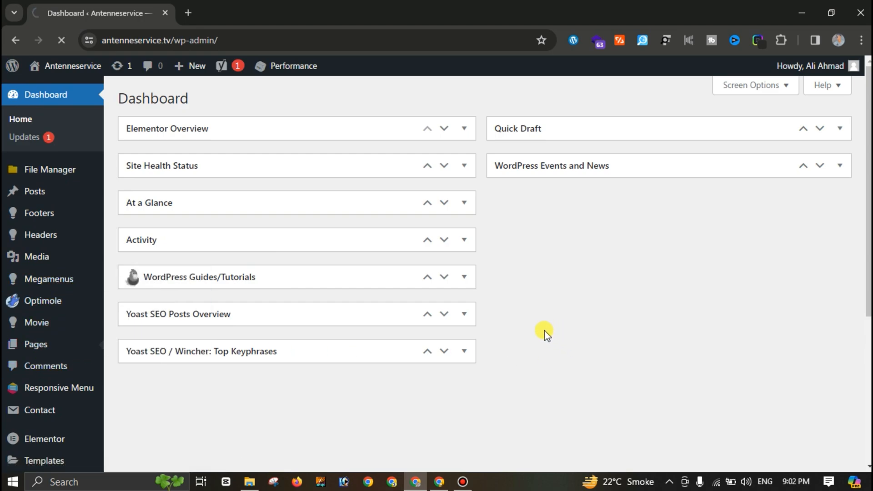
{"action": "left_click", "coordinate": [35, 343]}
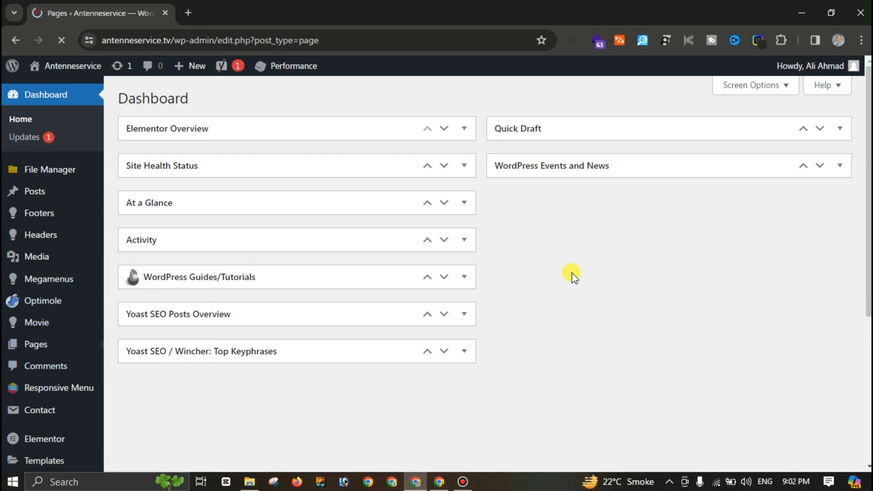
{"action": "mouse_move", "coordinate": [561, 278]}
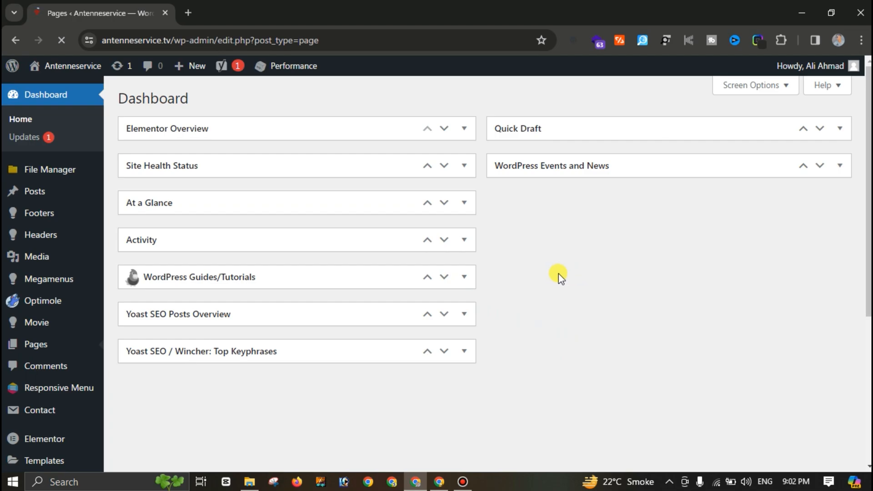
{"action": "left_click", "coordinate": [36, 344]}
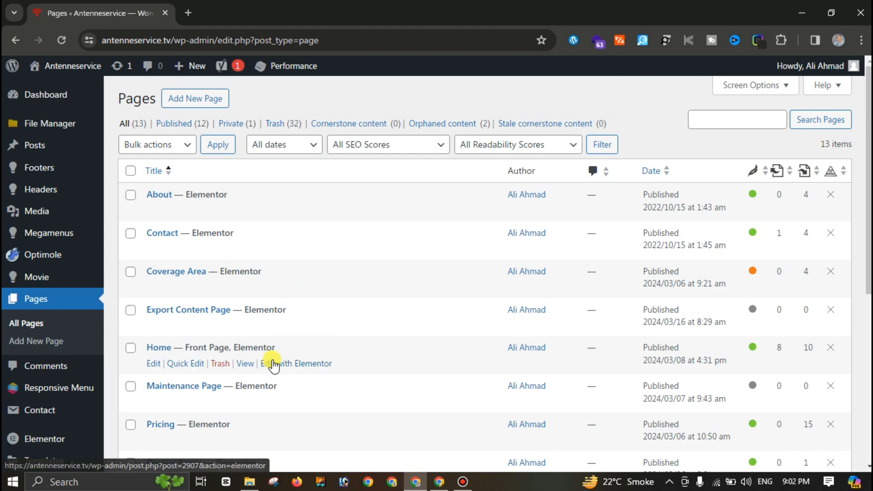
Step: Launch 'Edit with Elementor' on the Home page row
{"action": "left_click", "coordinate": [296, 363]}
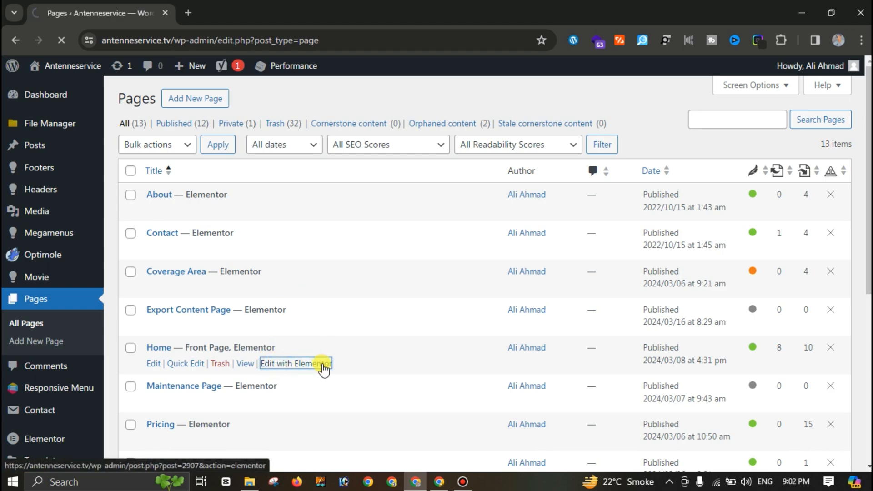
{"action": "left_click", "coordinate": [295, 364]}
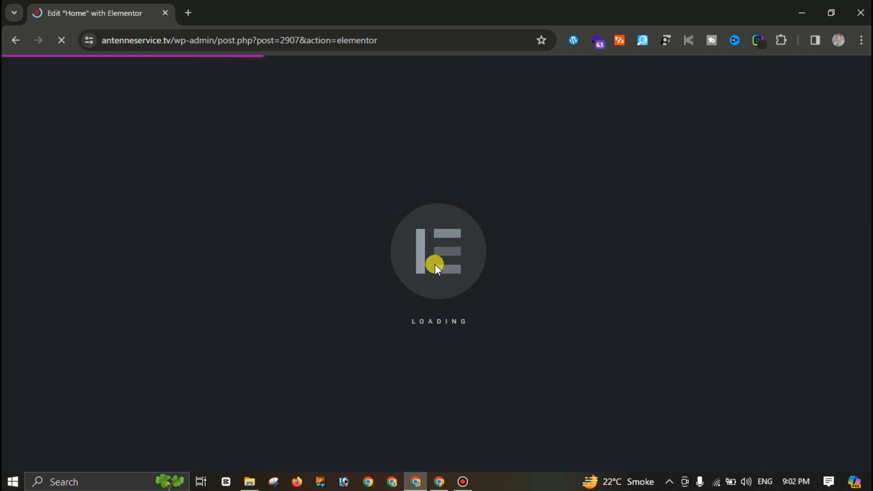
{"action": "mouse_move", "coordinate": [434, 203]}
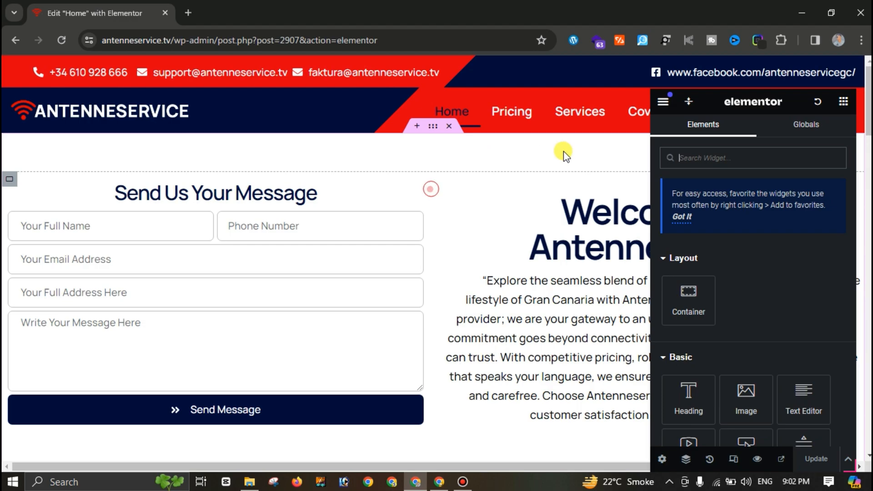
{"action": "scroll", "scroll_direction": "down", "scroll_amount": 3}
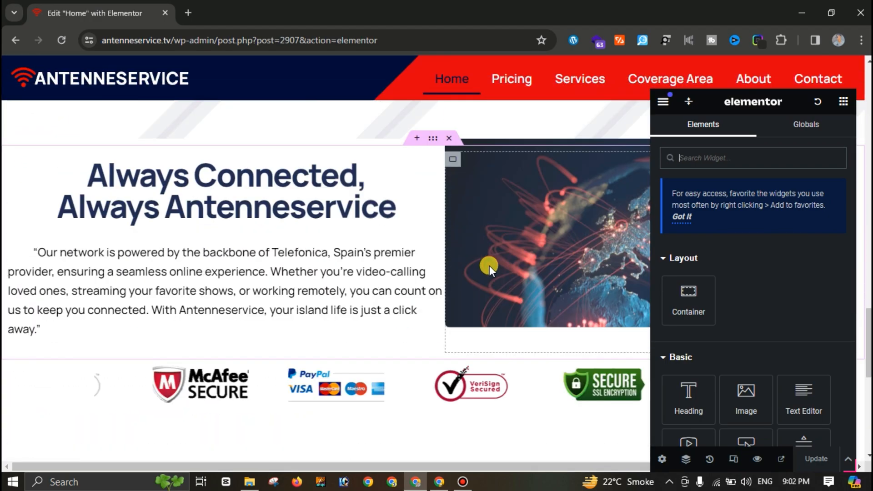
{"action": "scroll", "scroll_direction": "up", "scroll_amount": 3}
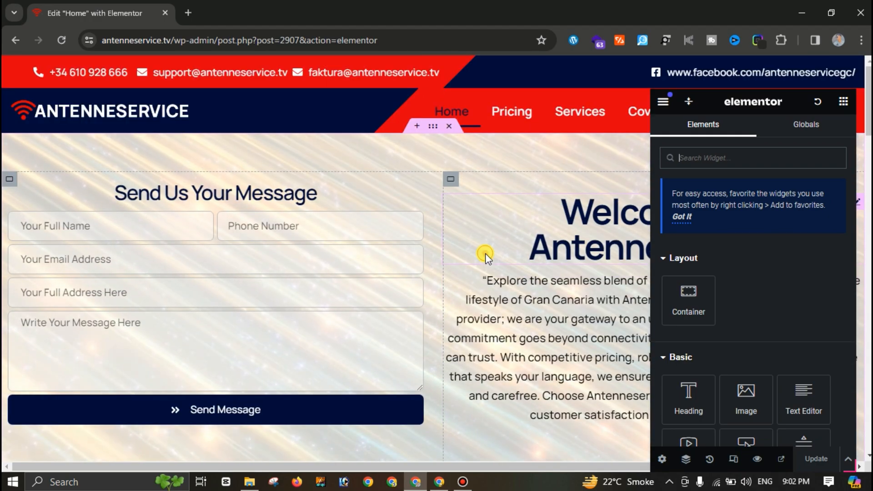
{"action": "scroll", "scroll_direction": "down", "scroll_amount": 3}
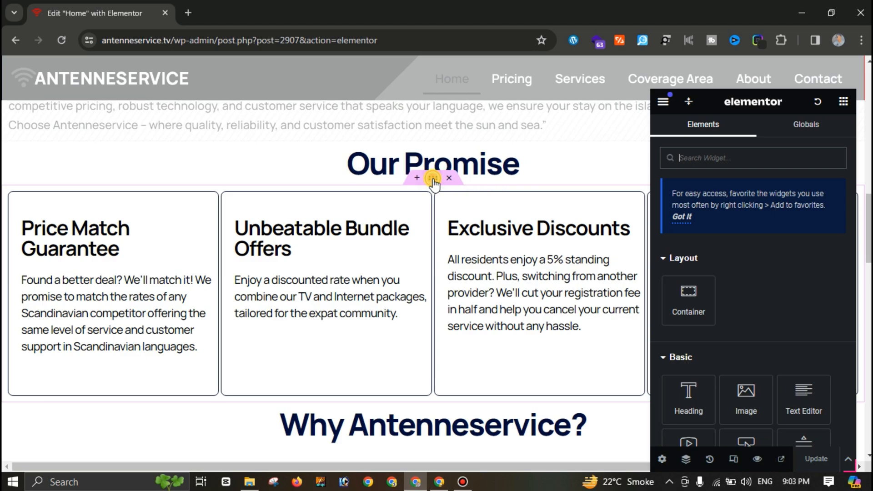
Step: Set the Our Promise container to Hide On Laptop under Advanced > Responsive and update the page
{"action": "left_click", "coordinate": [432, 178]}
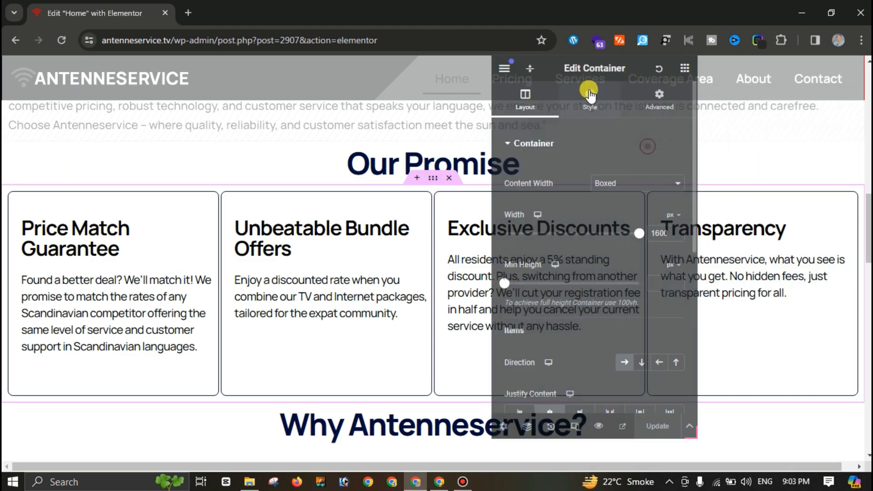
{"action": "left_click", "coordinate": [659, 99]}
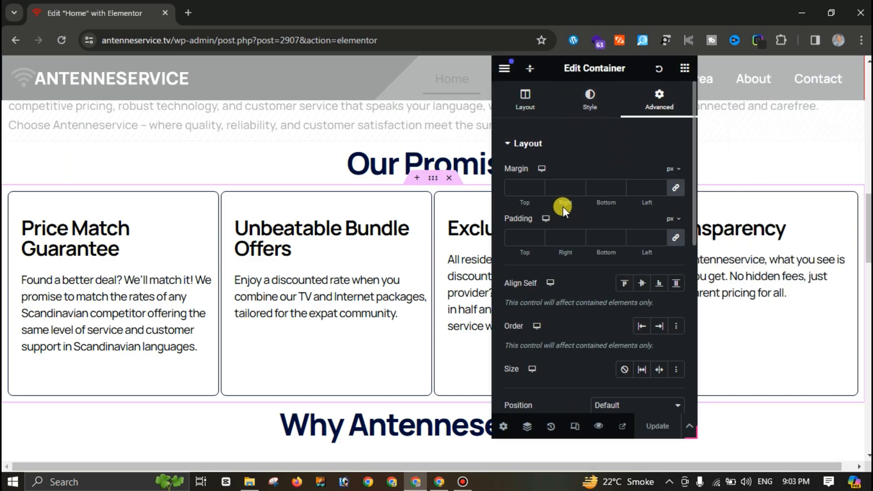
{"action": "scroll", "scroll_direction": "down", "scroll_amount": 3}
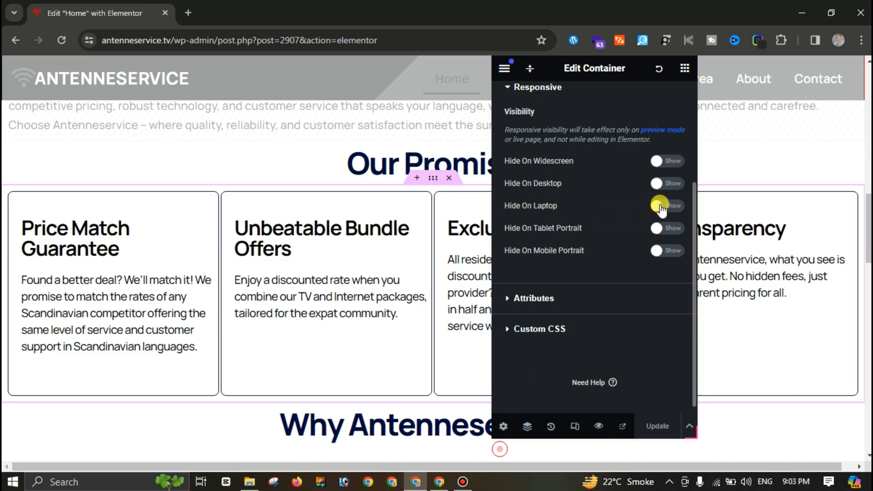
{"action": "left_click", "coordinate": [665, 205]}
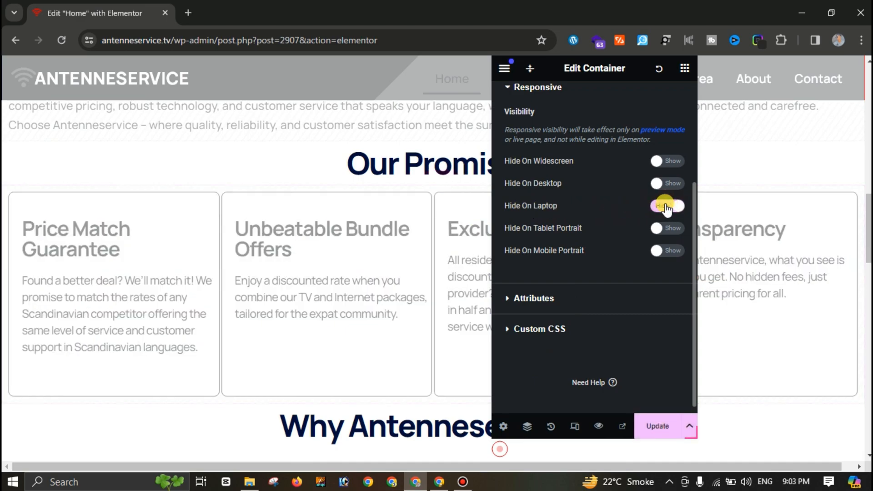
{"action": "left_click", "coordinate": [667, 205]}
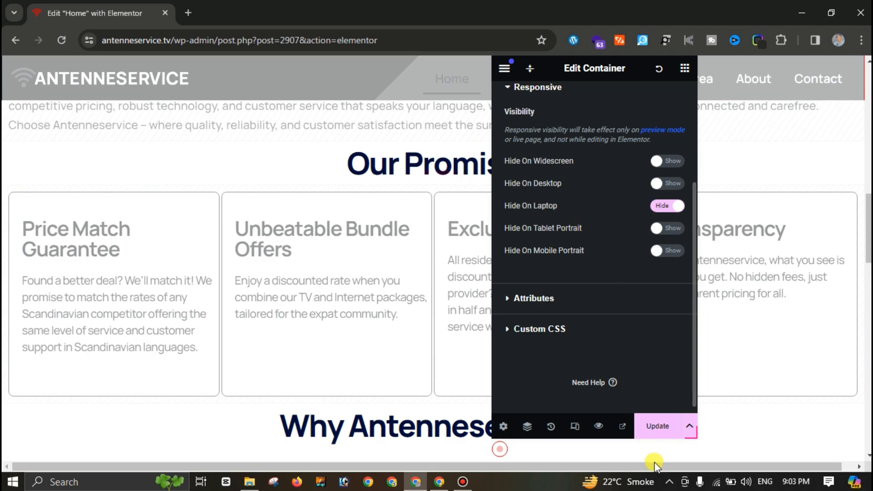
{"action": "left_click", "coordinate": [657, 425]}
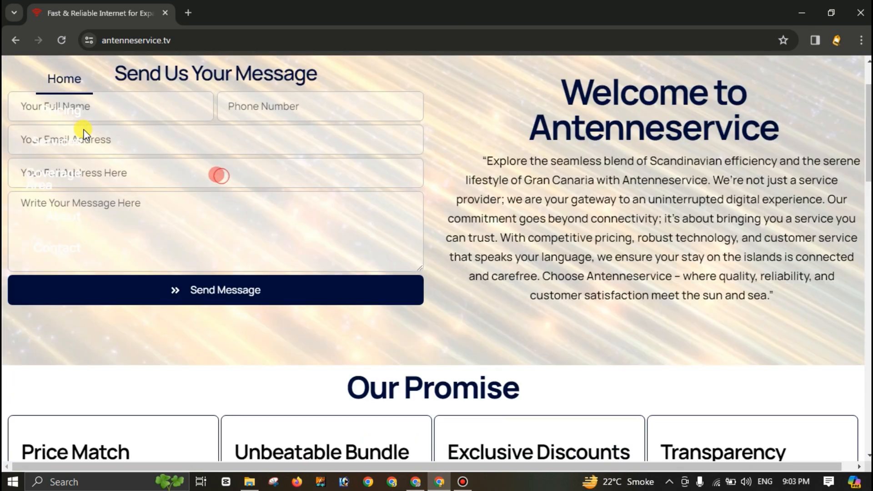
Step: Scroll the reloaded live home page to review the layout after the save
{"action": "scroll", "scroll_direction": "up", "scroll_amount": 3}
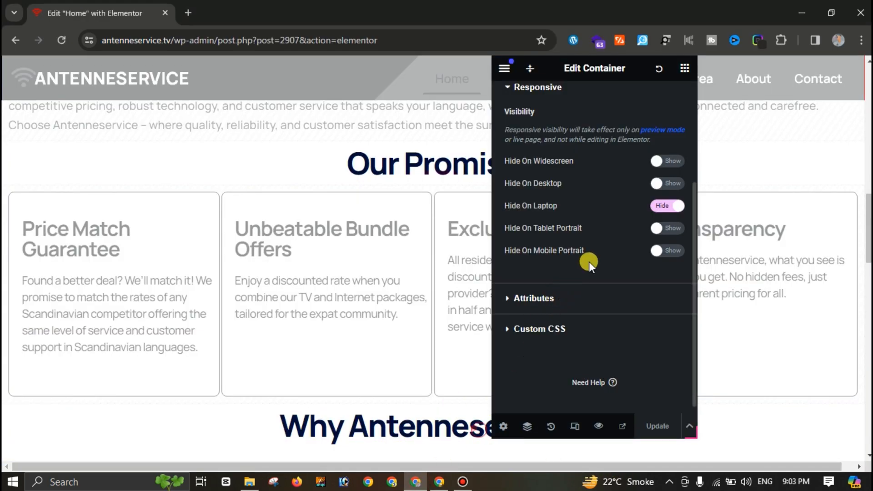
Step: Set the 'Why Antenneservice?' HTML widget to Hide On Laptop in its Responsive settings
{"action": "left_click", "coordinate": [666, 205]}
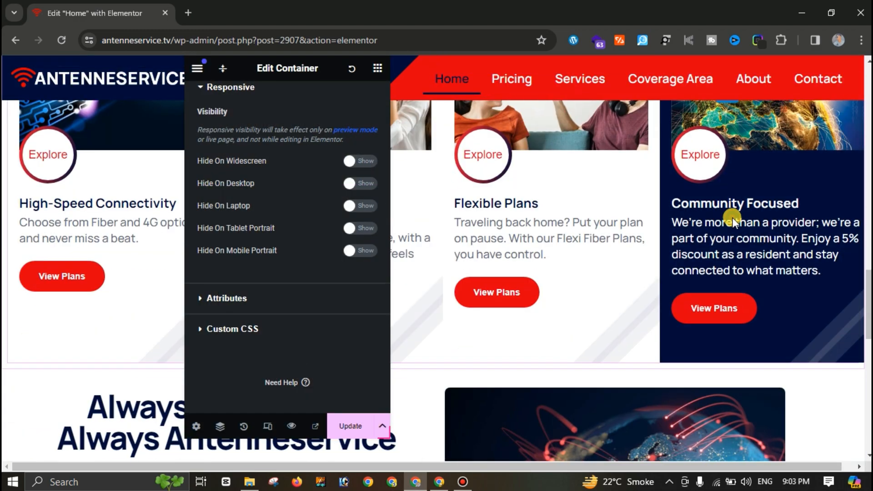
{"action": "scroll", "scroll_direction": "up", "scroll_amount": 3}
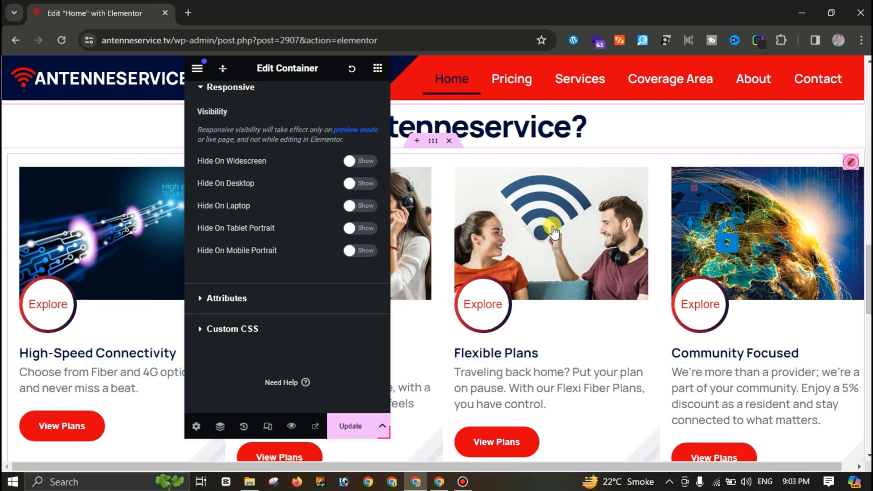
{"action": "left_click", "coordinate": [337, 99]}
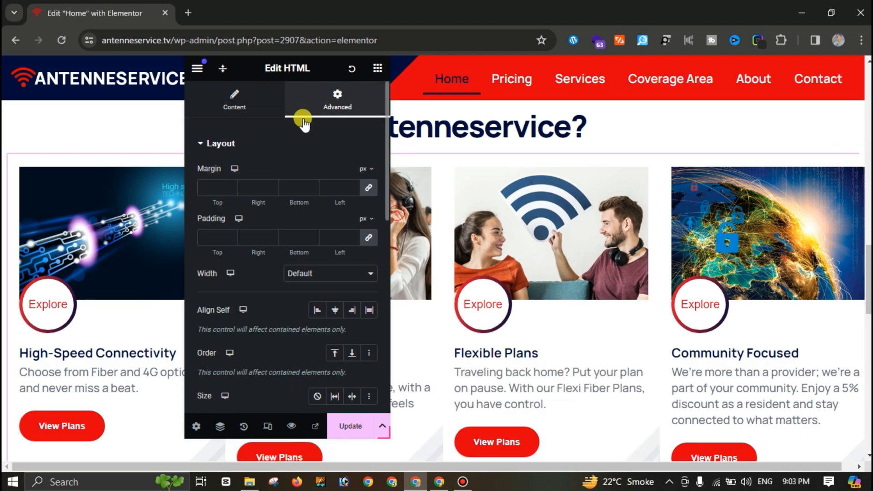
{"action": "scroll", "scroll_direction": "down", "scroll_amount": 3}
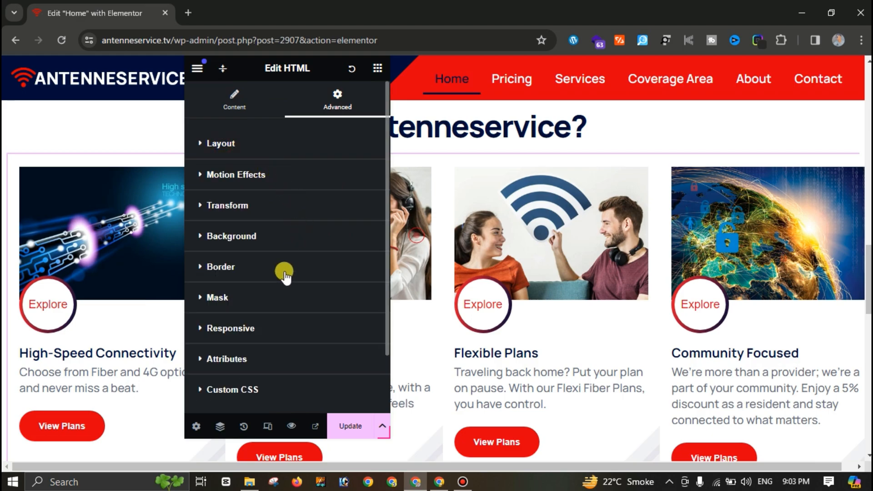
{"action": "left_click", "coordinate": [230, 328]}
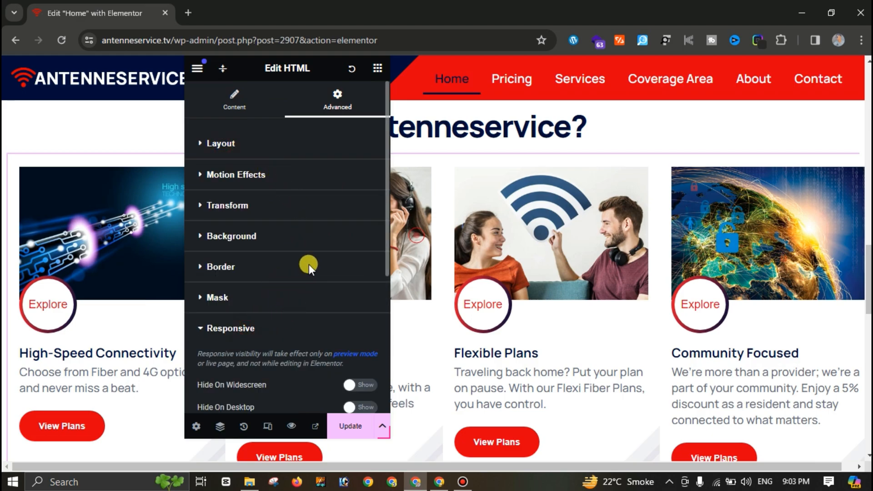
{"action": "scroll", "scroll_direction": "down", "scroll_amount": 3}
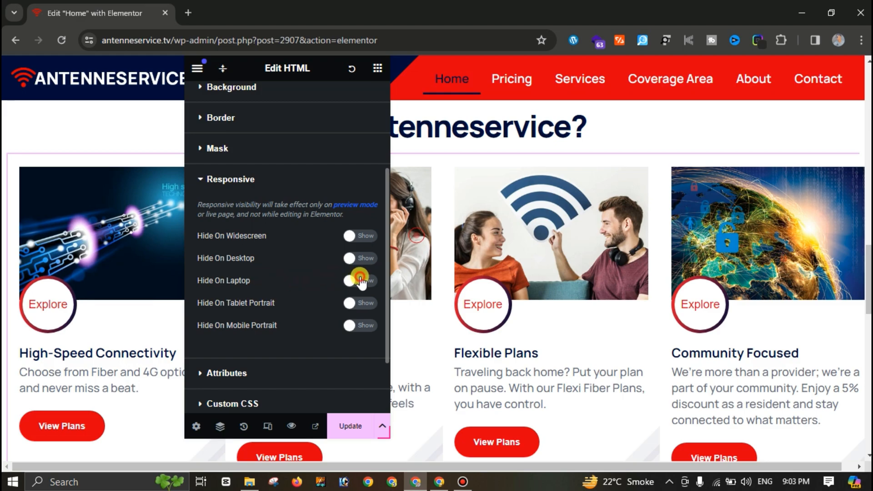
{"action": "left_click", "coordinate": [359, 280]}
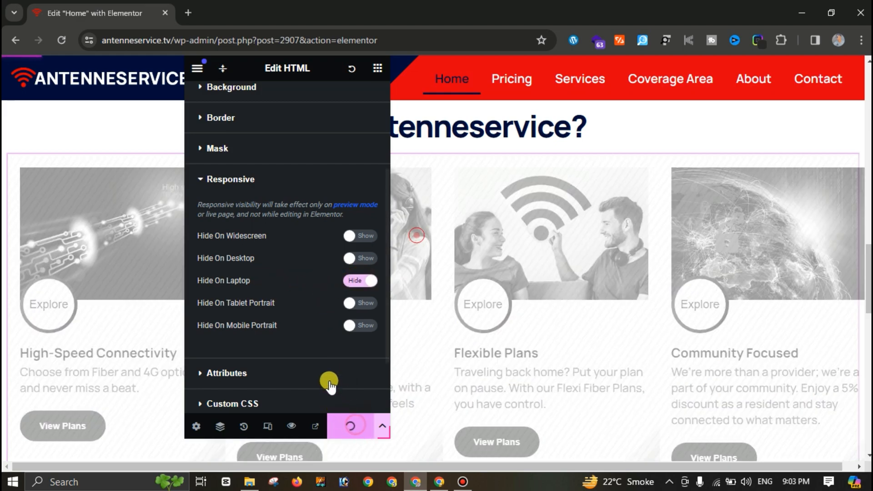
{"action": "mouse_move", "coordinate": [439, 482]}
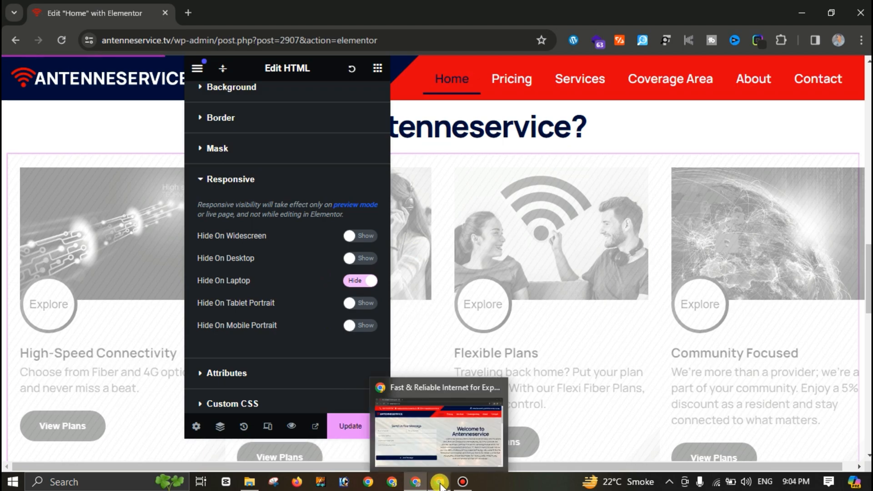
{"action": "left_click", "coordinate": [439, 426]}
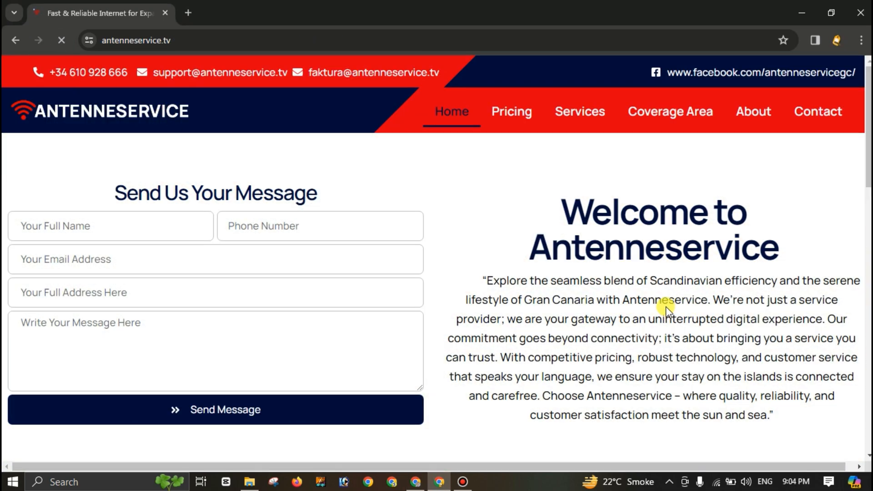
{"action": "scroll", "scroll_direction": "down", "scroll_amount": 3}
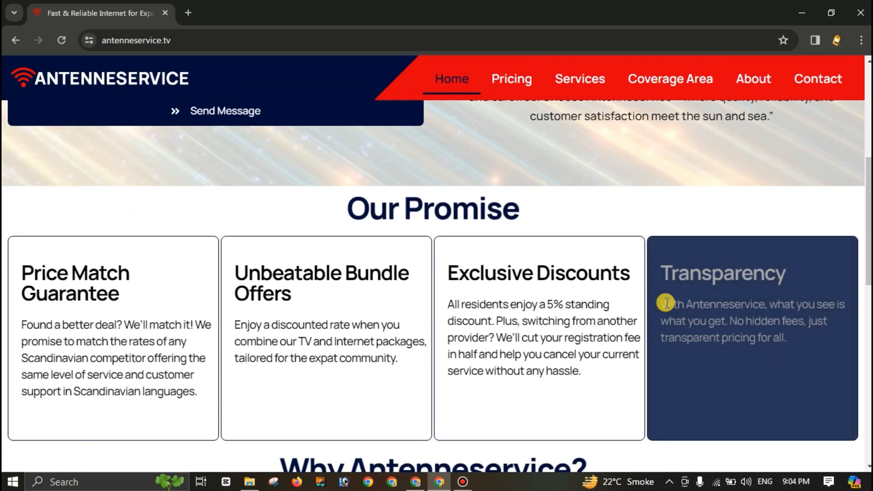
{"action": "mouse_move", "coordinate": [512, 456]}
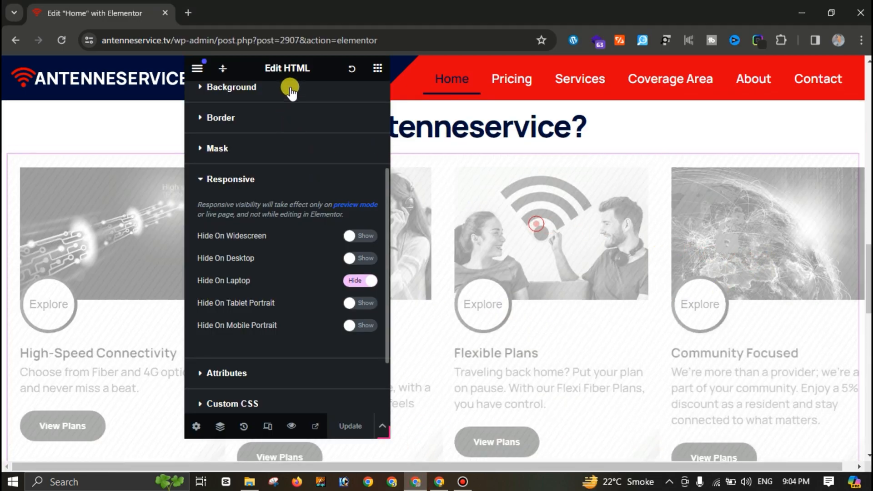
Step: Turn Hide On Laptop back off for the HTML widget and select it to reach its code
{"action": "left_click", "coordinate": [359, 280]}
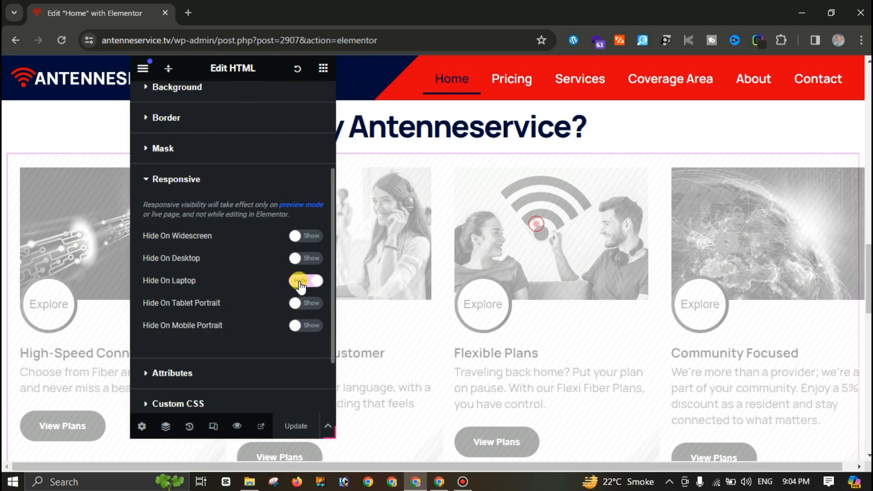
{"action": "left_click", "coordinate": [306, 281]}
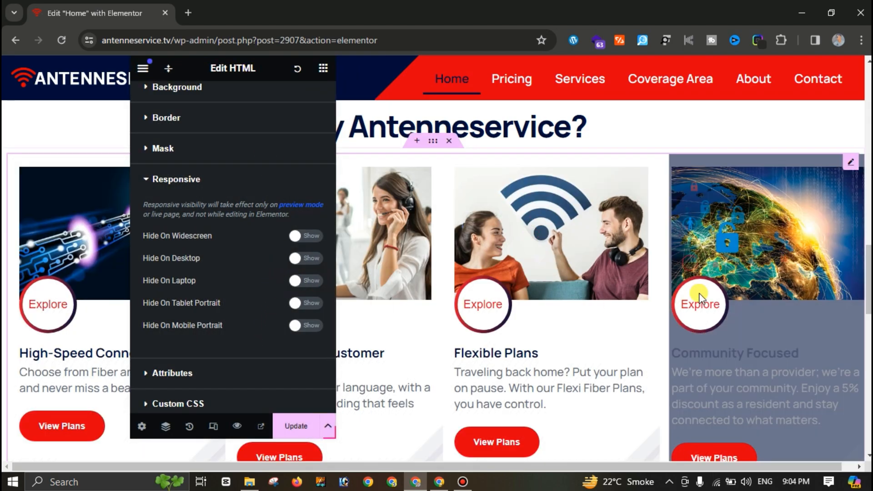
{"action": "mouse_move", "coordinate": [852, 165]}
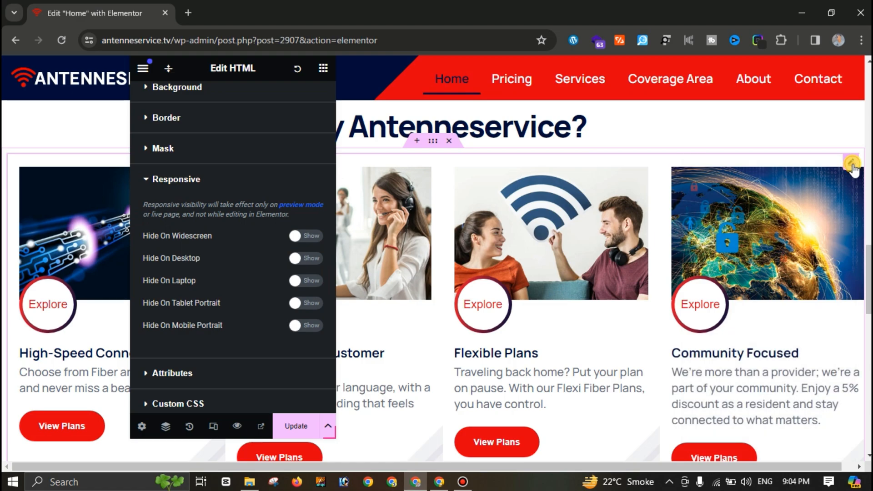
{"action": "mouse_move", "coordinate": [834, 157]}
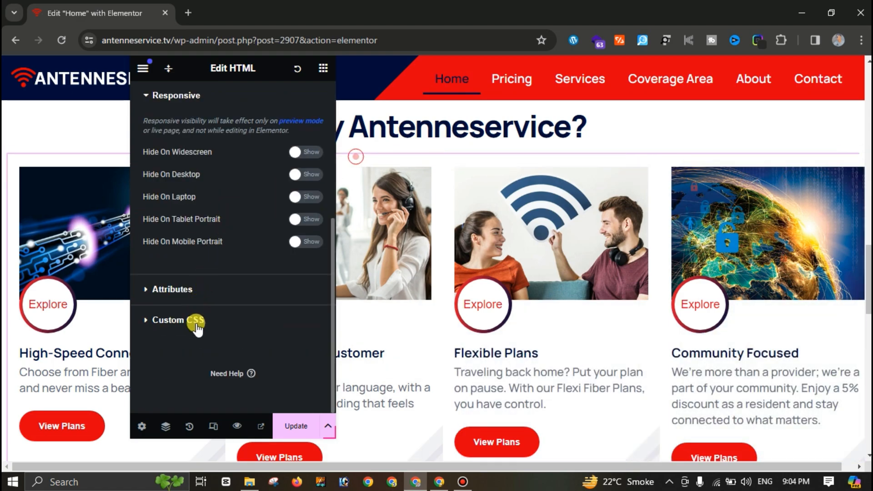
{"action": "left_click", "coordinate": [178, 321]}
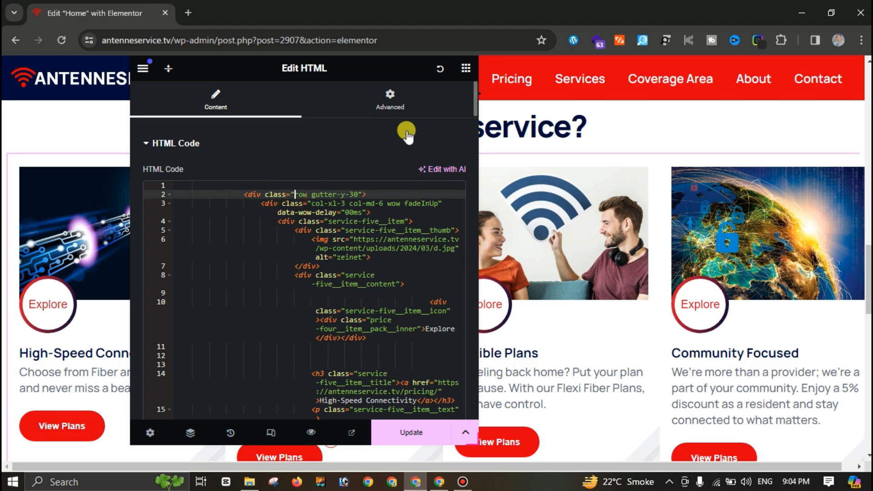
Step: Add custom CSS '.row{ width: 100%; }' to the HTML widget and update the page
{"action": "left_click", "coordinate": [390, 99]}
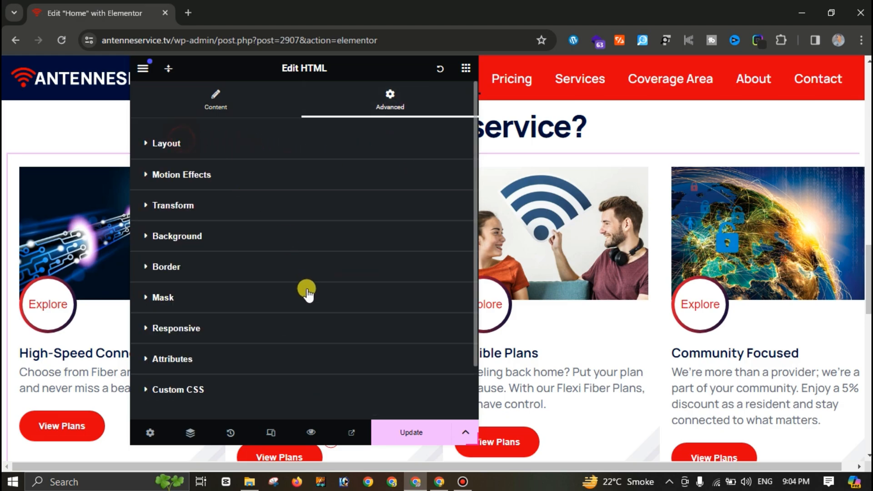
{"action": "left_click", "coordinate": [178, 390]}
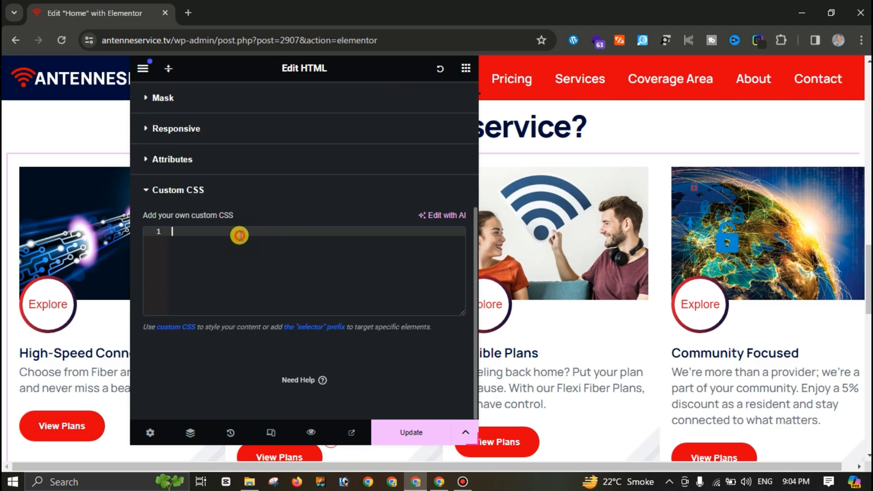
{"action": "type", "text": "."}
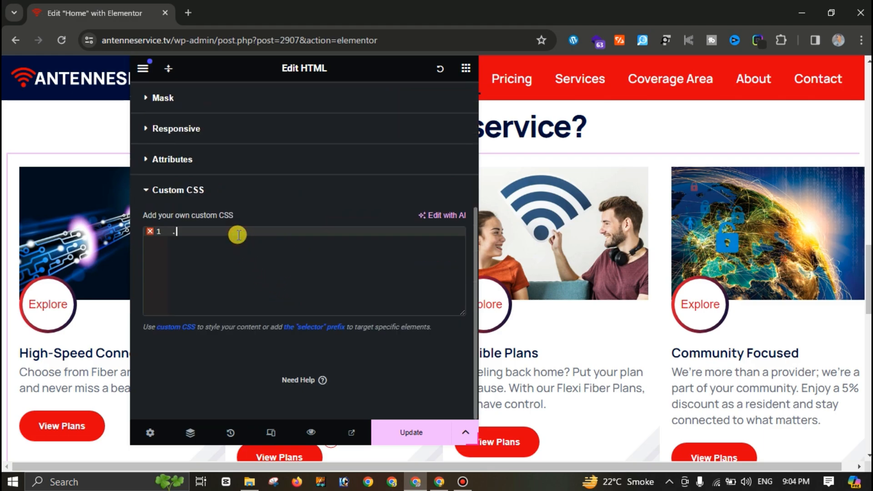
{"action": "type", "text": "row{}"}
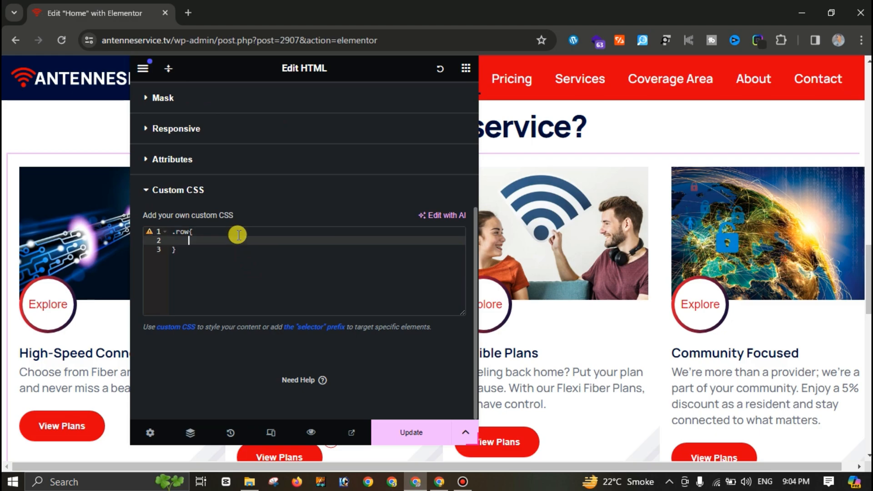
{"action": "type", "text": "width:"}
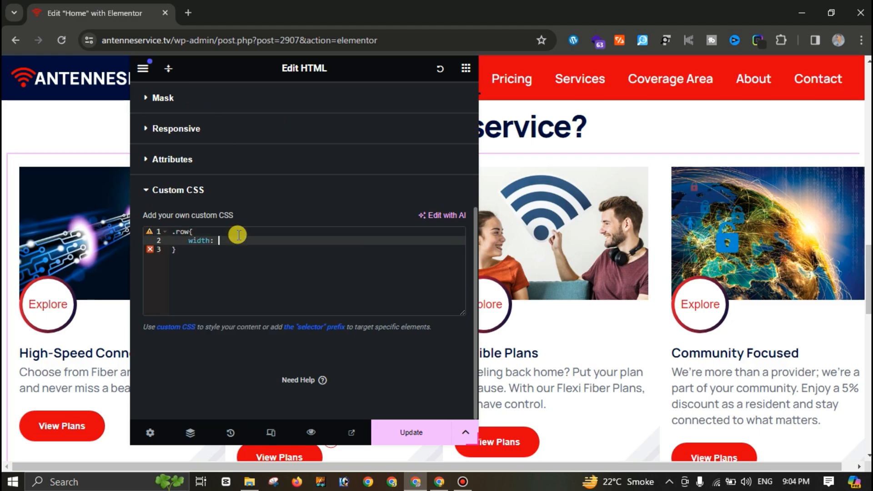
{"action": "type", "text": "100%;"}
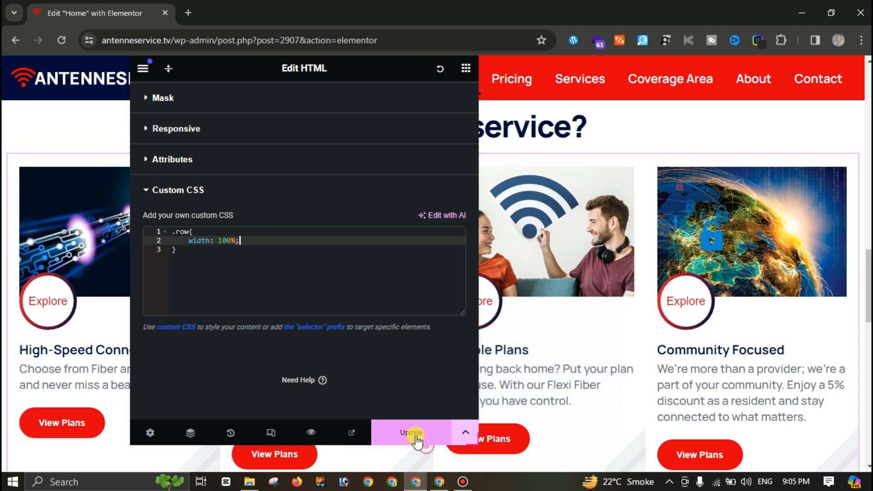
{"action": "left_click", "coordinate": [411, 433]}
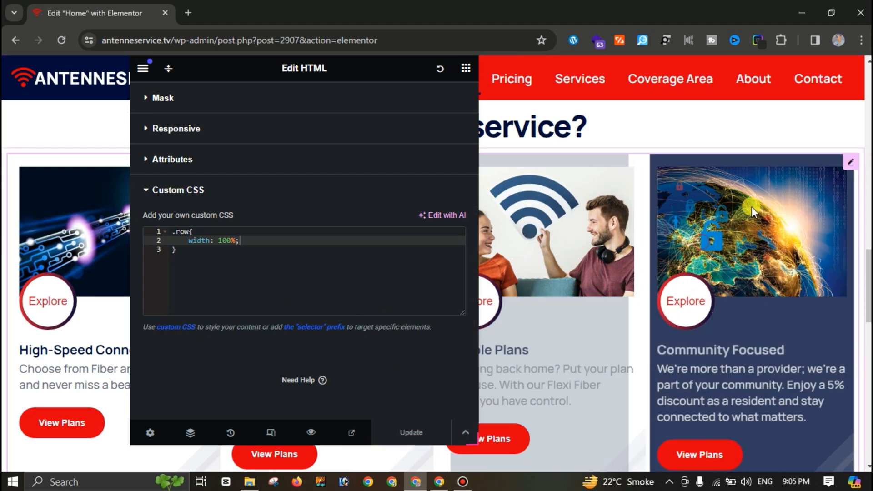
Step: Scroll the live home page through the full-width services cards and inspect them
{"action": "scroll", "scroll_direction": "down", "scroll_amount": 3}
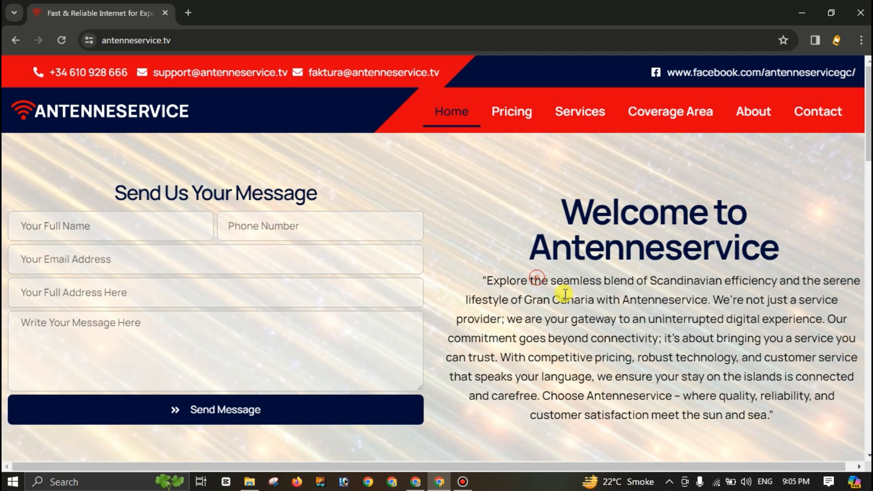
{"action": "scroll", "scroll_direction": "down", "scroll_amount": 3}
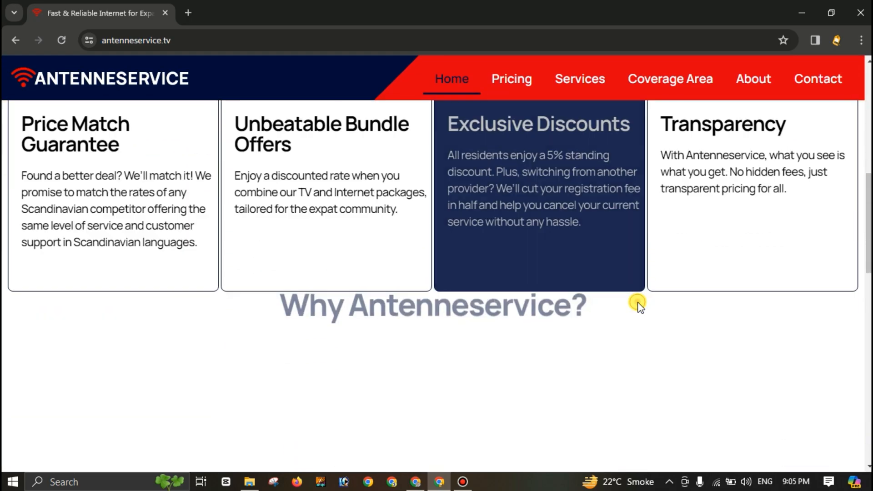
{"action": "scroll", "scroll_direction": "down", "scroll_amount": 3}
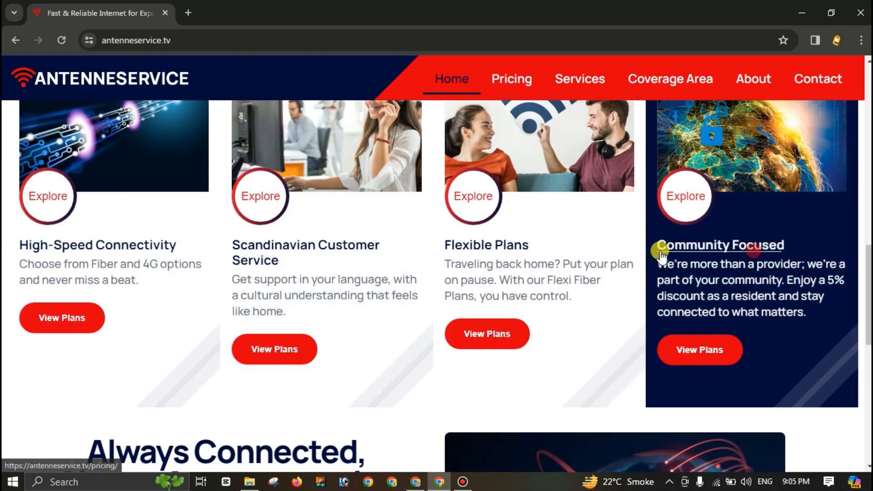
{"action": "mouse_move", "coordinate": [348, 384]}
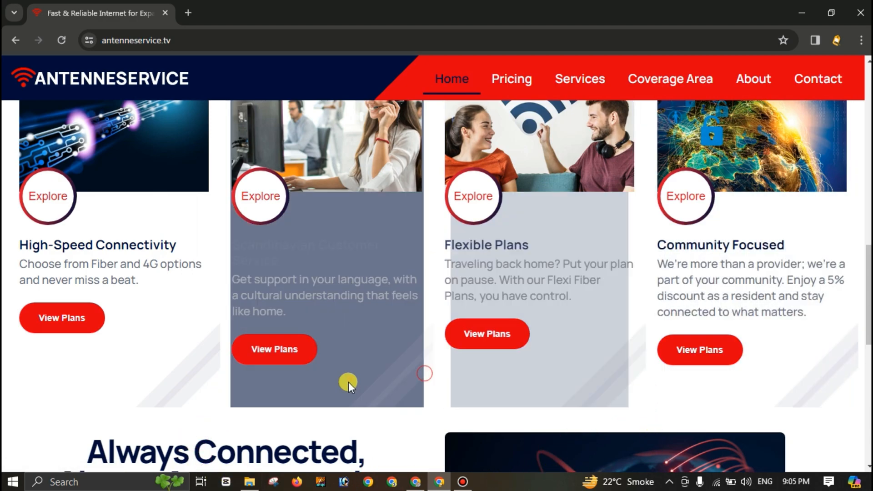
{"action": "right_click", "coordinate": [348, 383]}
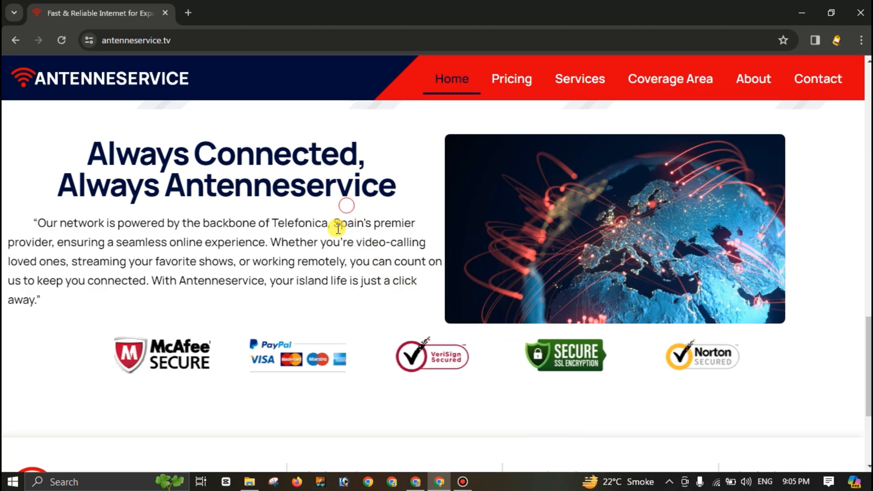
{"action": "key", "text": "F12"}
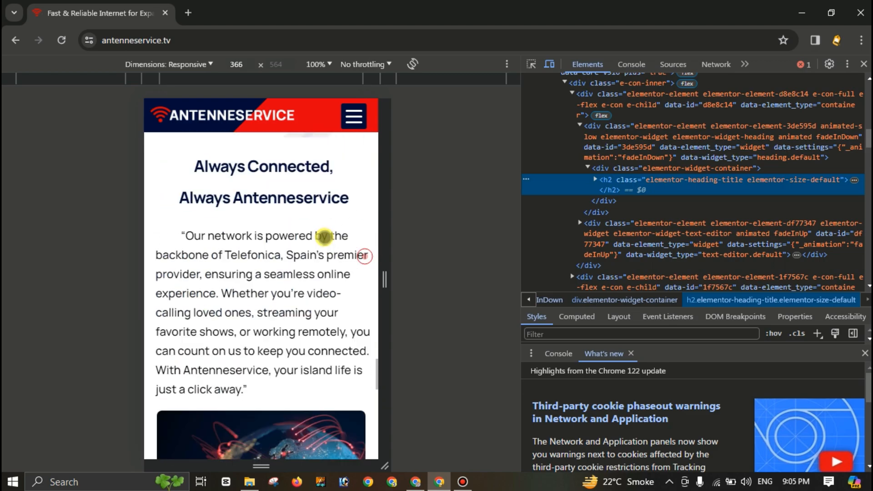
{"action": "scroll", "scroll_direction": "down", "scroll_amount": 3}
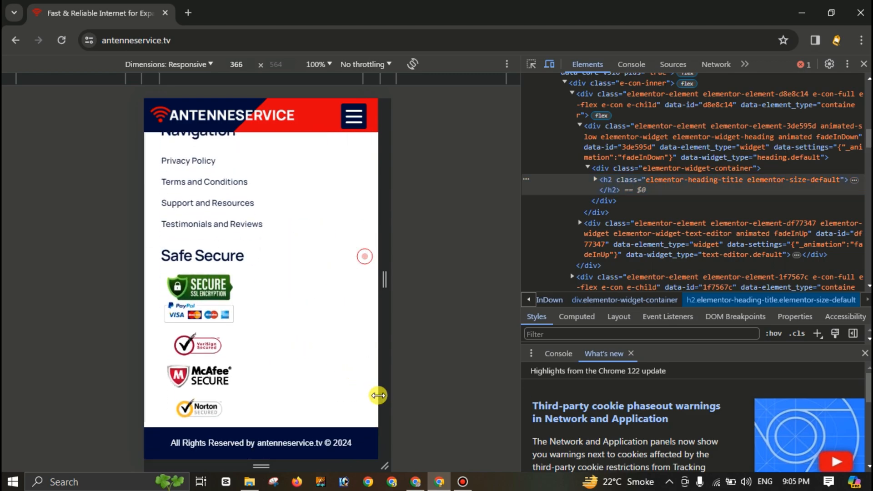
{"action": "left_click", "coordinate": [864, 63]}
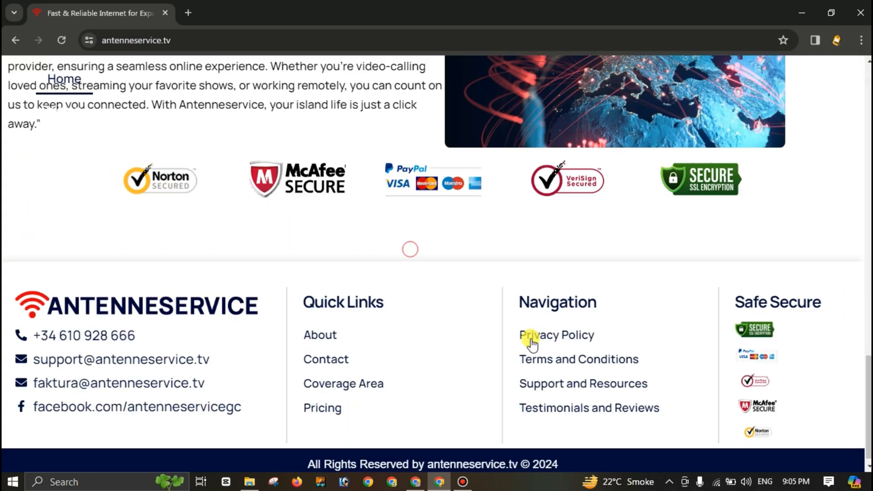